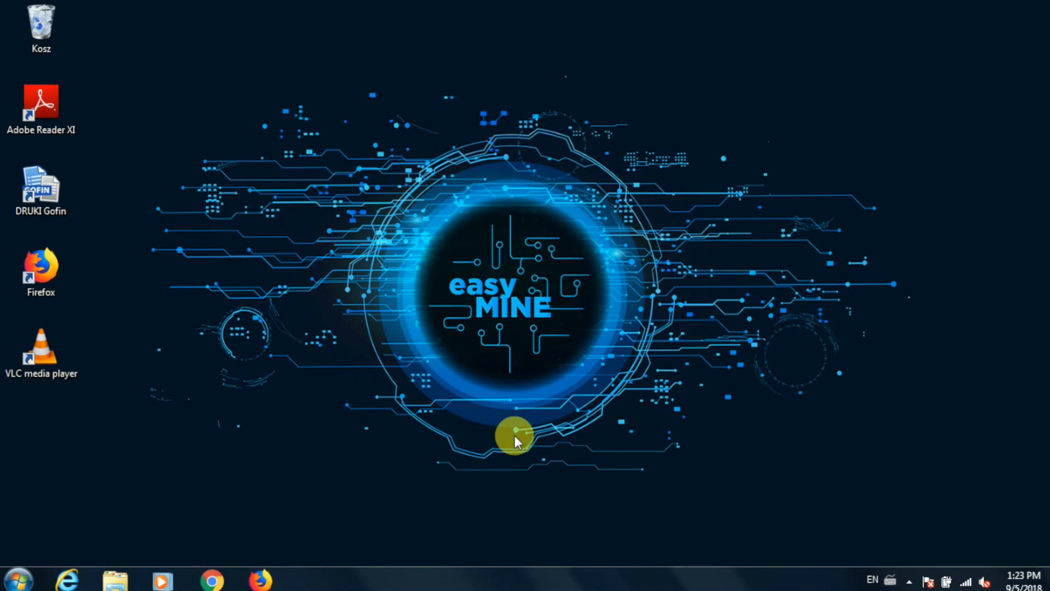
mouse_move(305, 569)
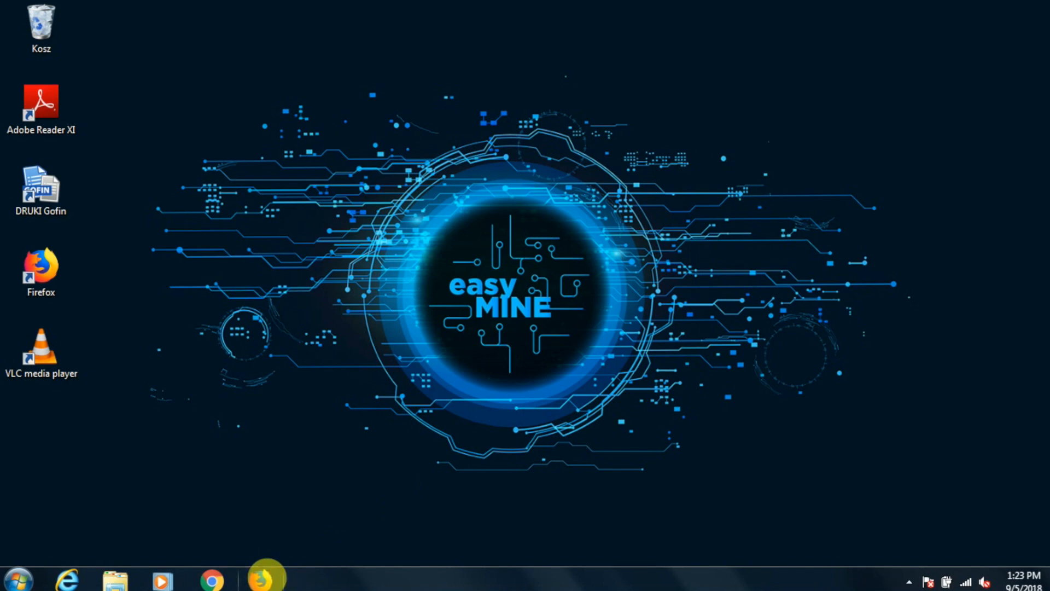
Submit the my.easymine.io registration form for display name John, organization Miner.
left_click(262, 579)
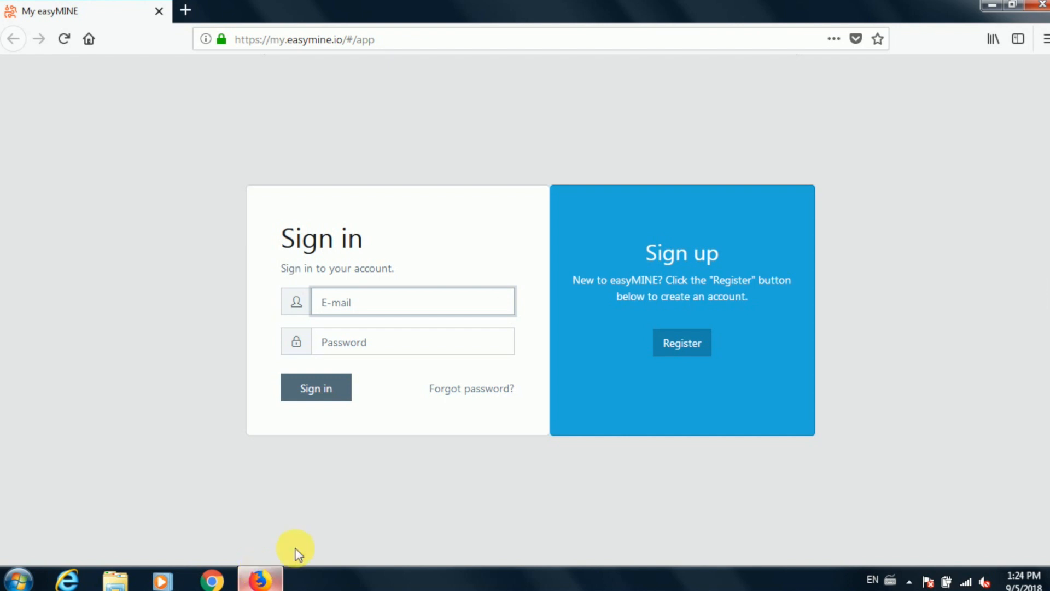
left_click(681, 342)
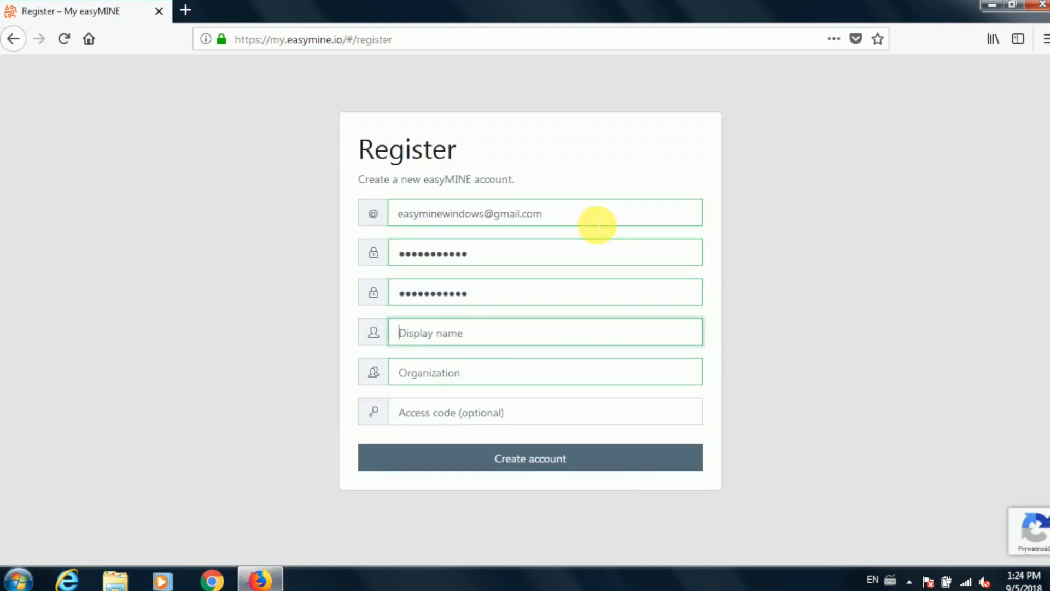
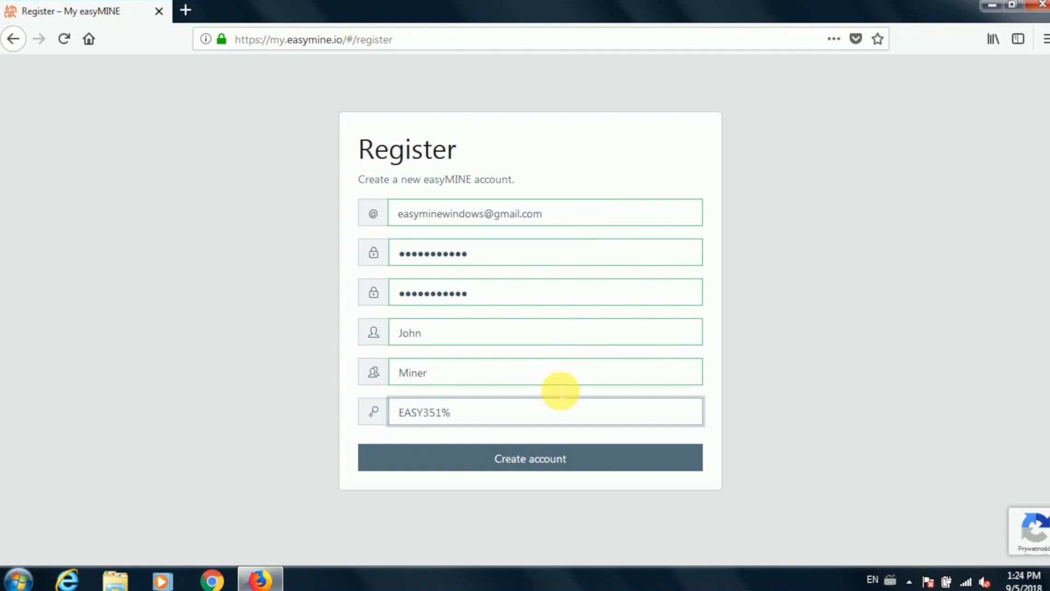
left_click(529, 458)
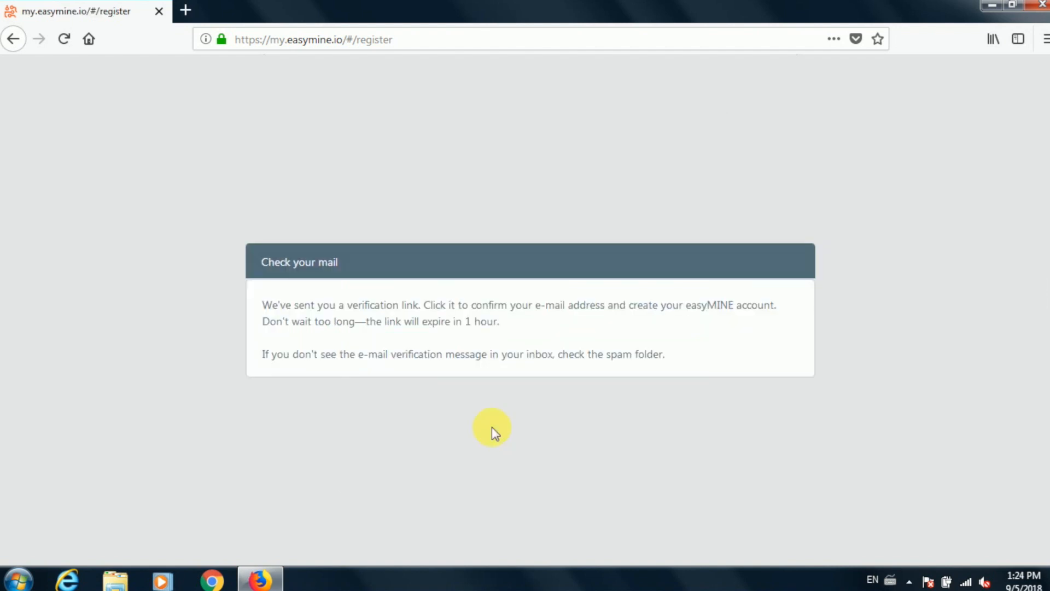
mouse_move(502, 445)
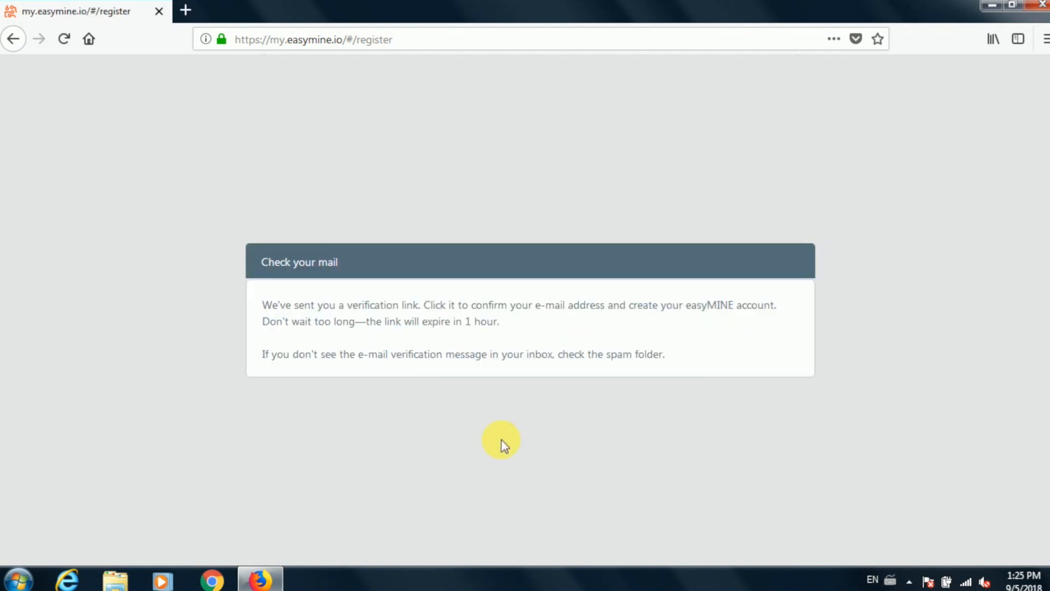
mouse_move(192, 12)
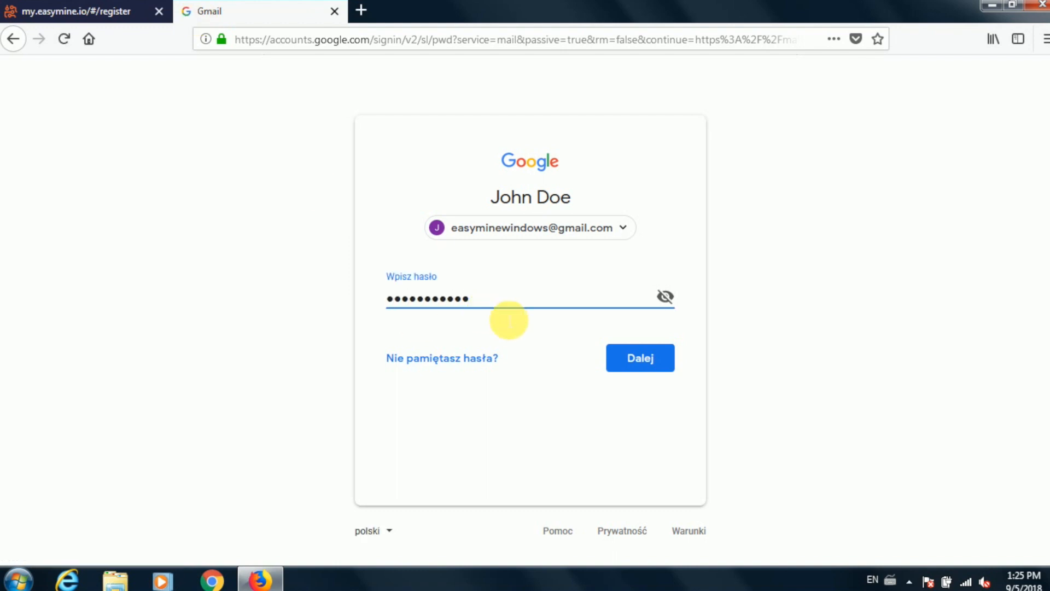
Sign in to Gmail and open the easyMINE 'E-mail address verification' message.
left_click(639, 358)
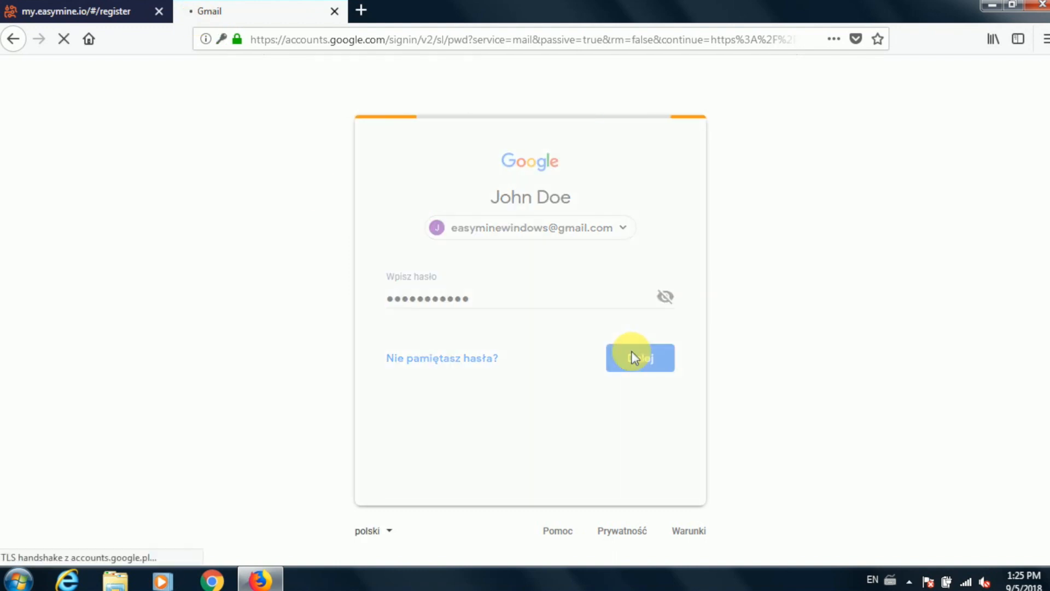
left_click(639, 357)
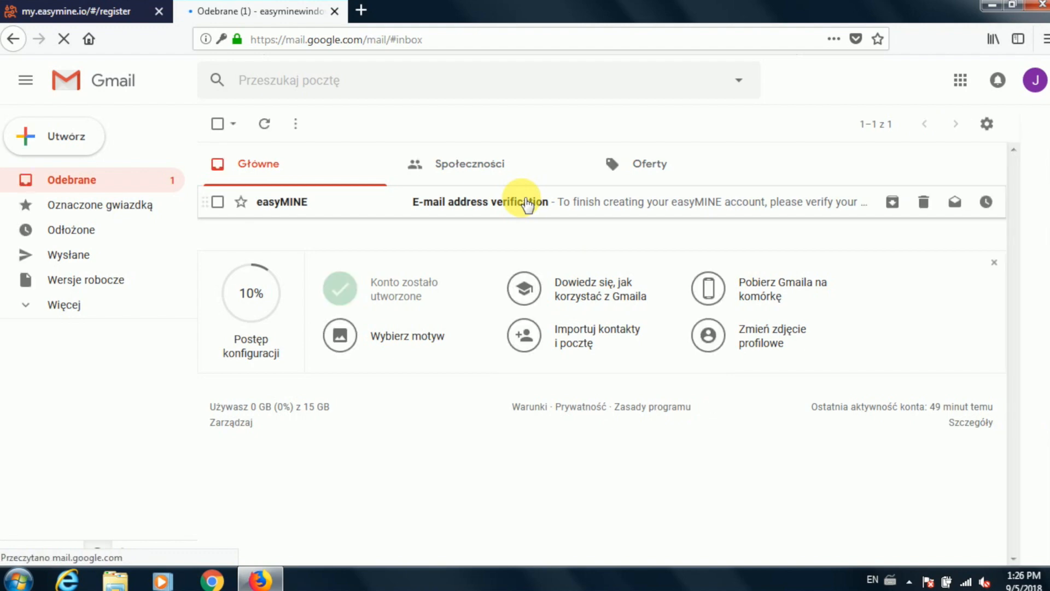
left_click(482, 202)
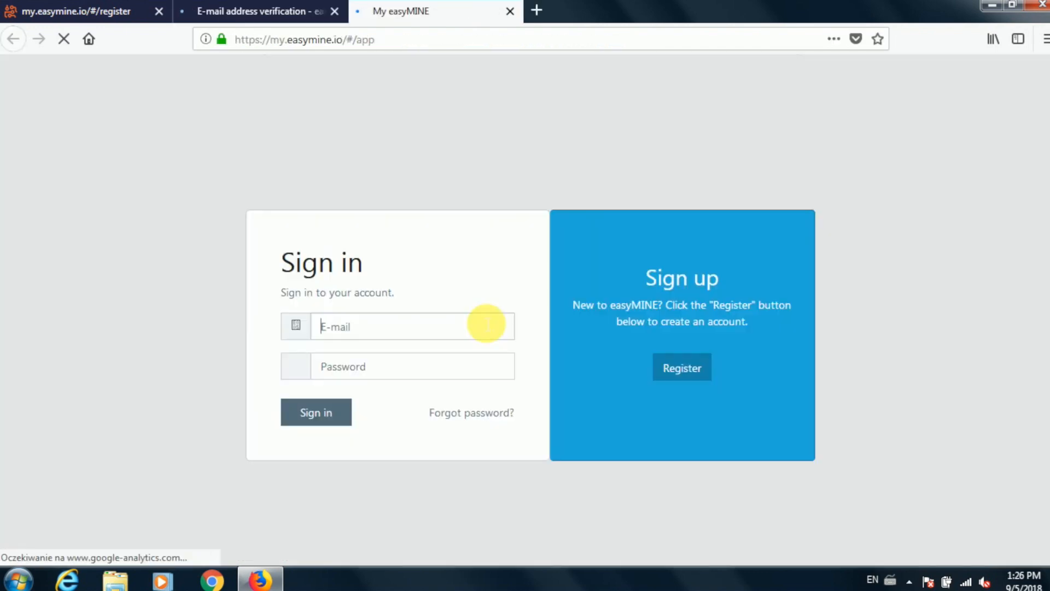
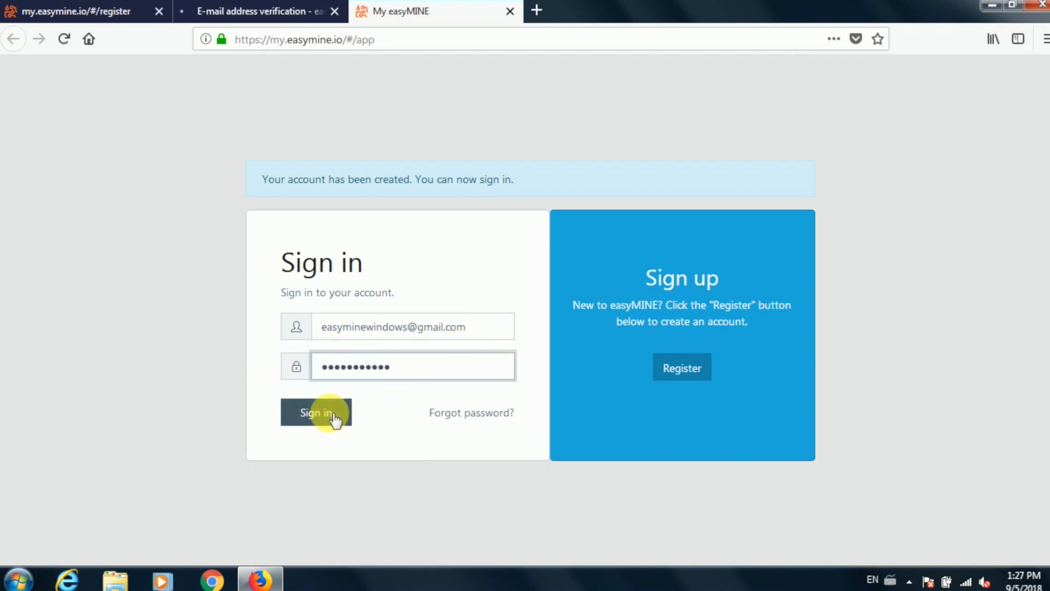
Sign in to the confirmed easyMINE account to reach the GPU rig and ASIC dashboard.
left_click(315, 411)
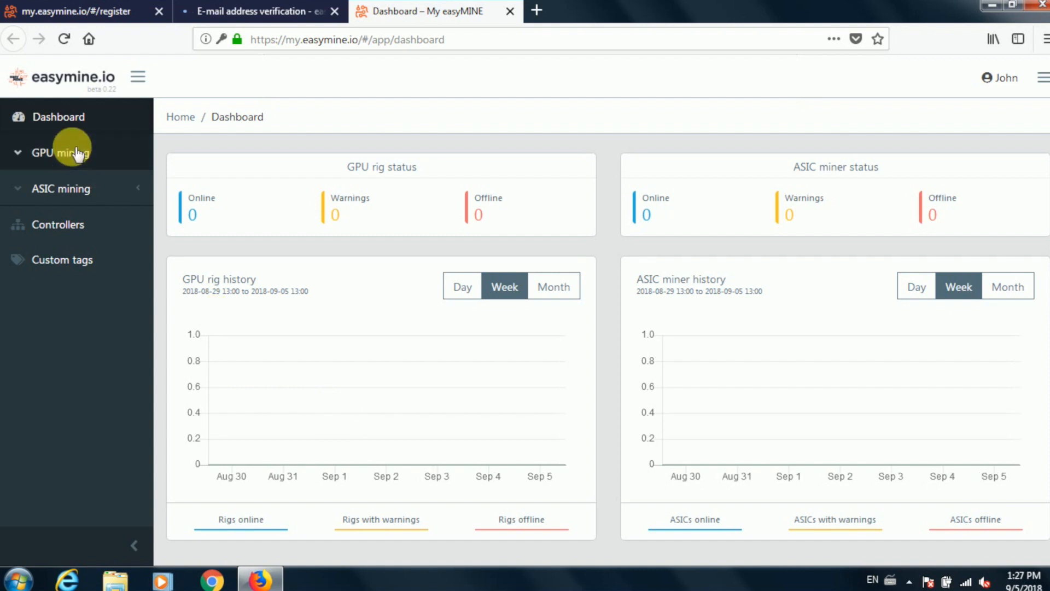
Start the easyMINE OS disk image download from GPU mining > Download.
left_click(60, 152)
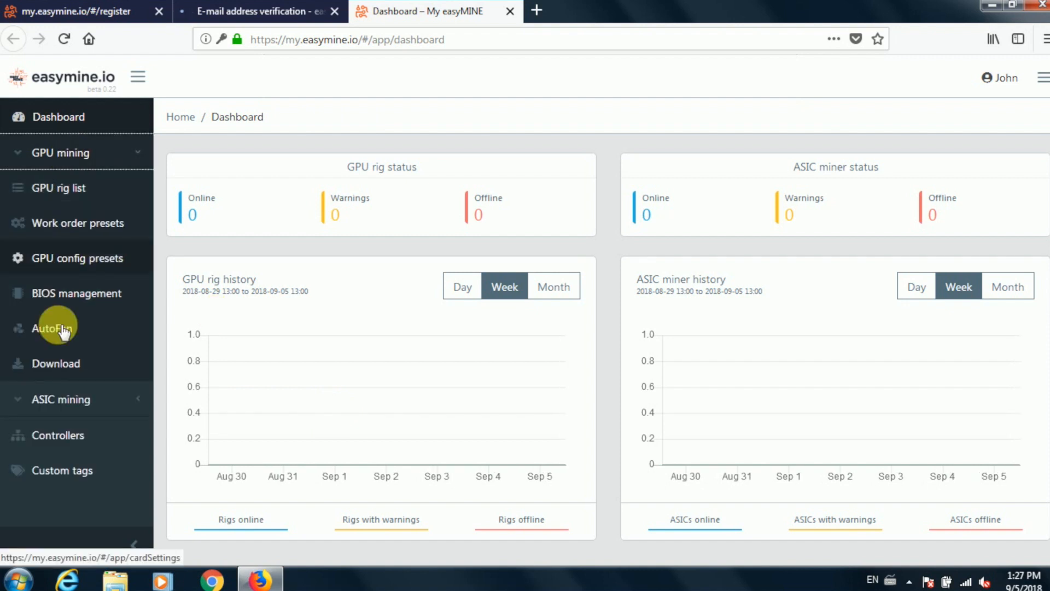
left_click(56, 363)
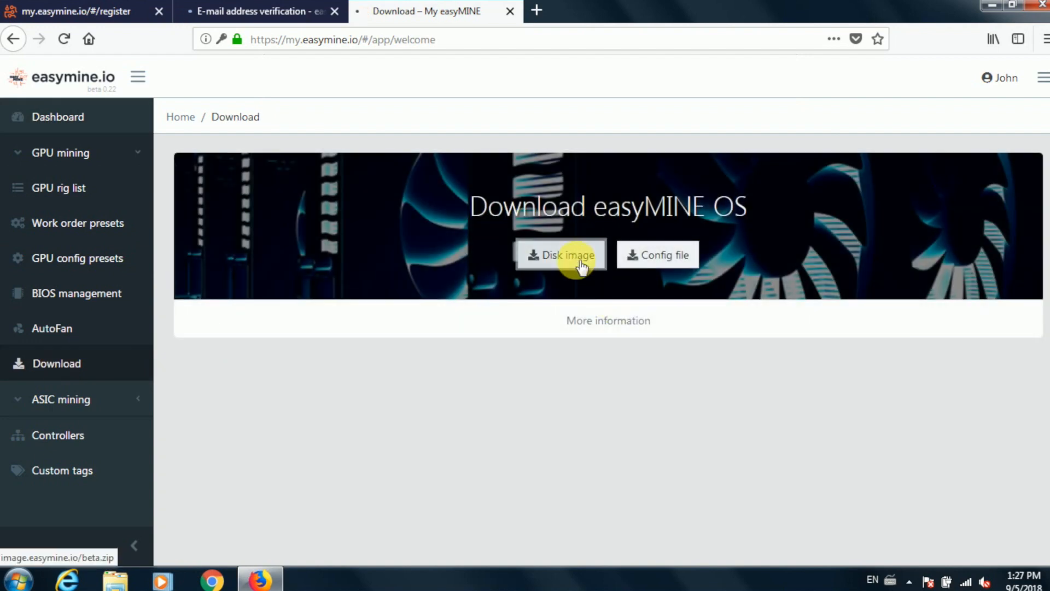
left_click(560, 254)
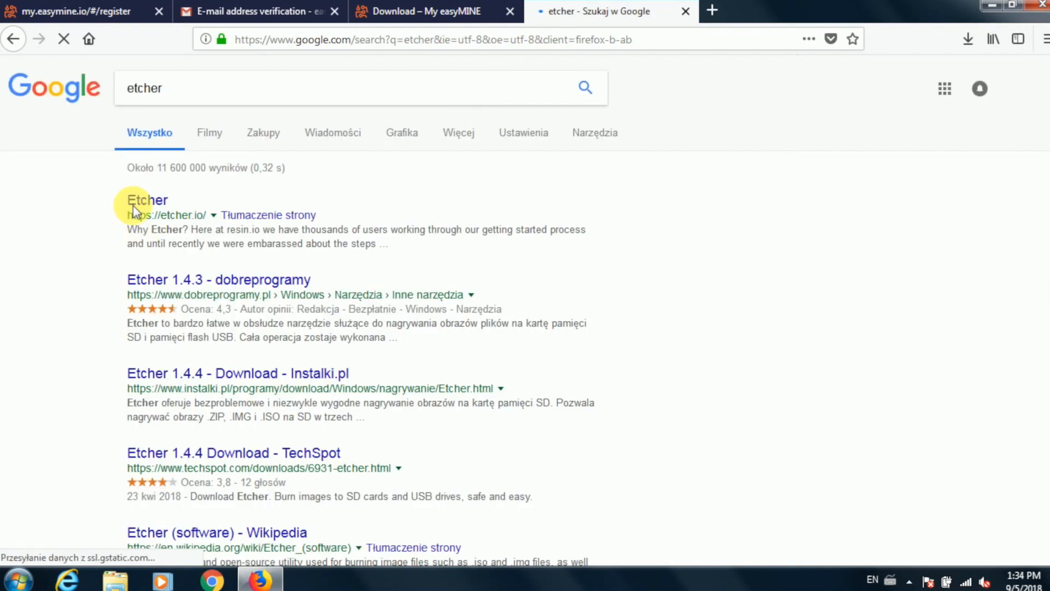
Download Etcher-Setup-1.4.4-x64.exe from the Etcher site and show it in its Downloads folder.
left_click(146, 200)
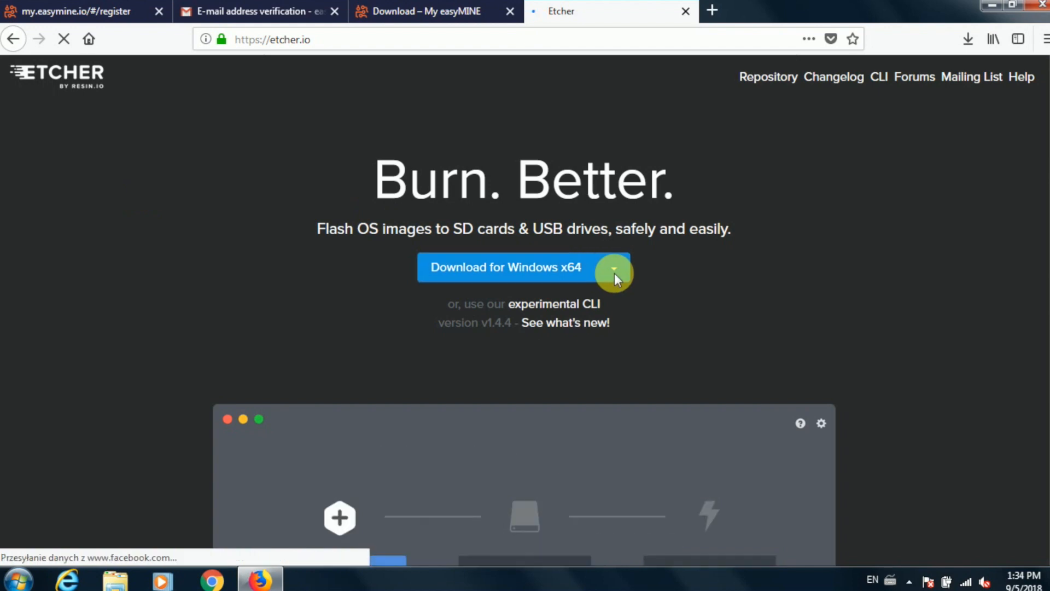
left_click(612, 268)
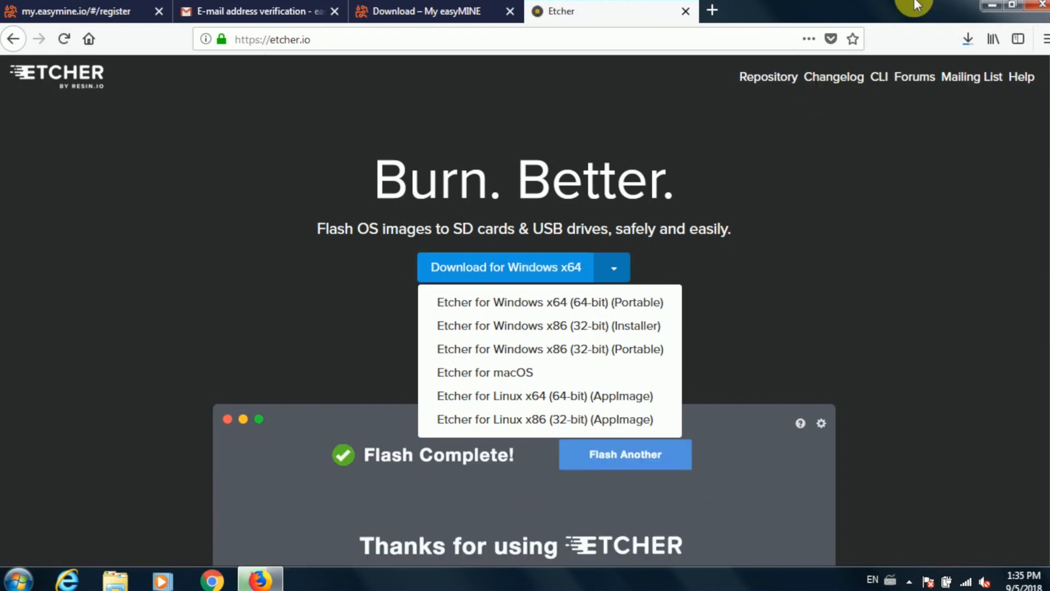
left_click(967, 38)
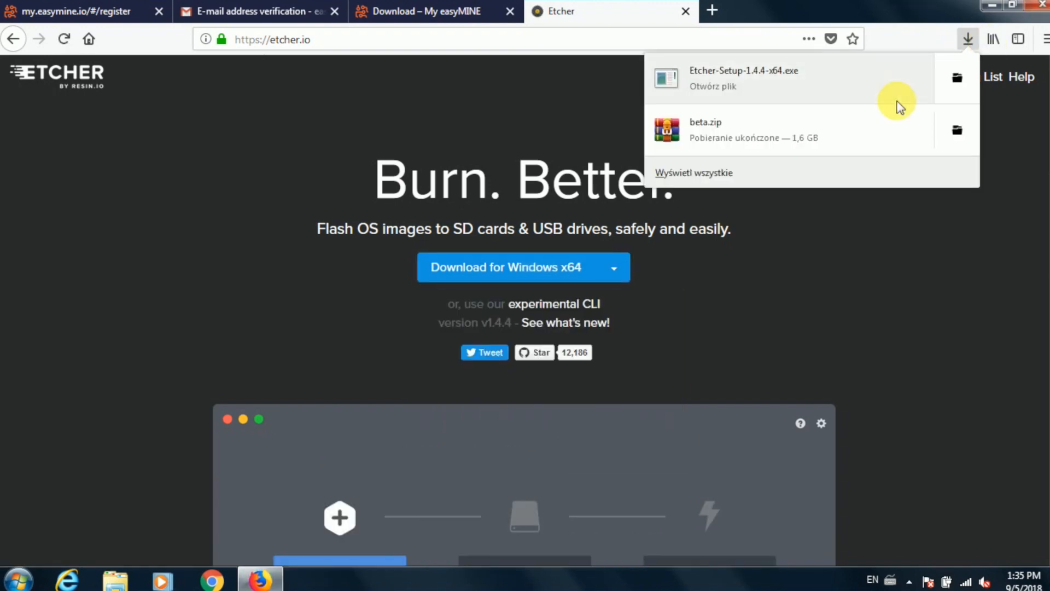
left_click(957, 77)
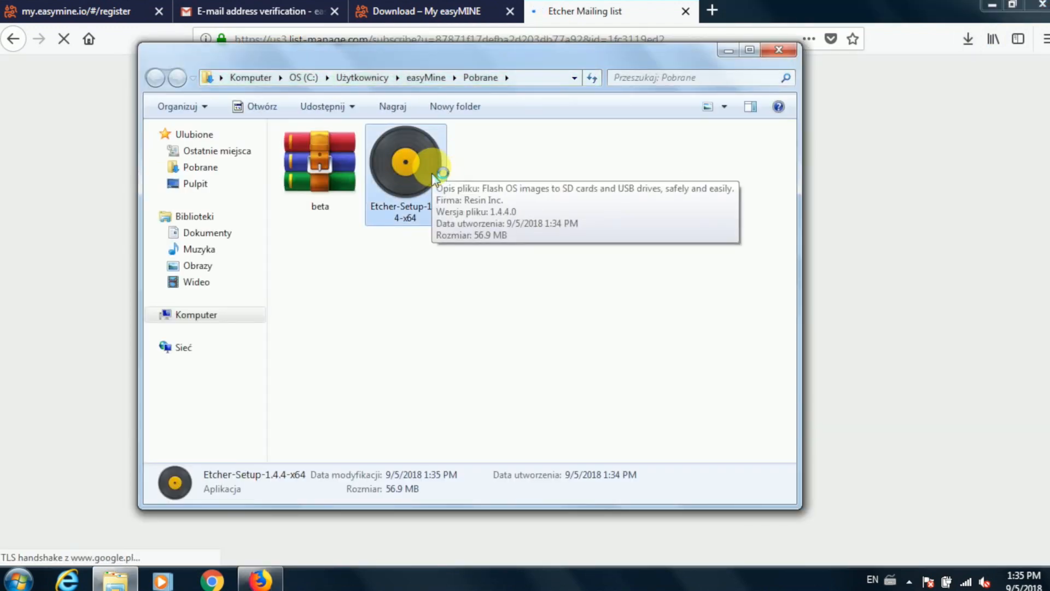
Run Etcher-Setup-1.4.4-x64, accept the license, and let Etcher install and launch.
double_click(405, 163)
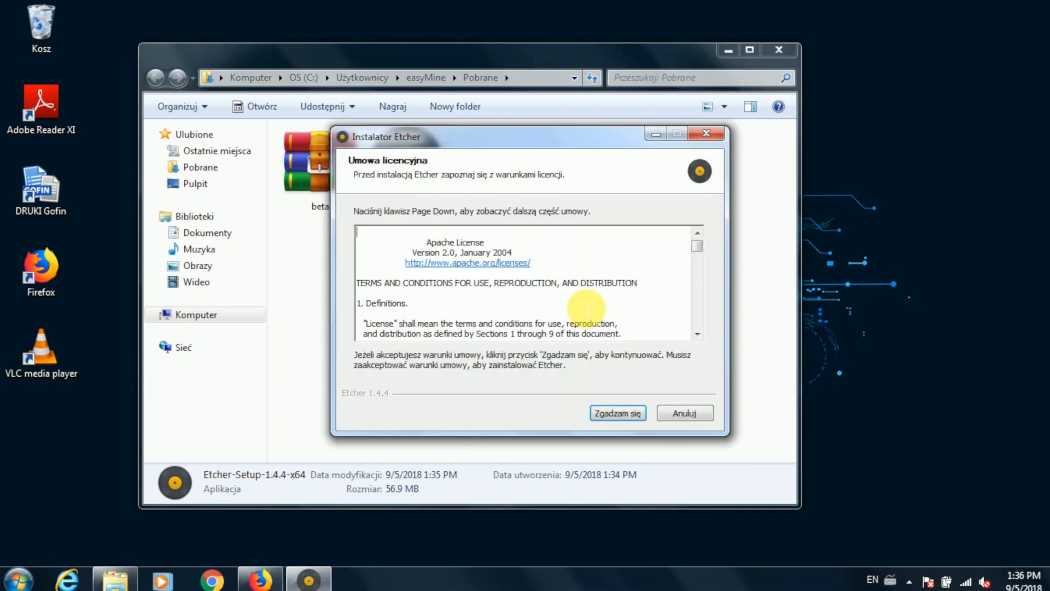
left_click(616, 412)
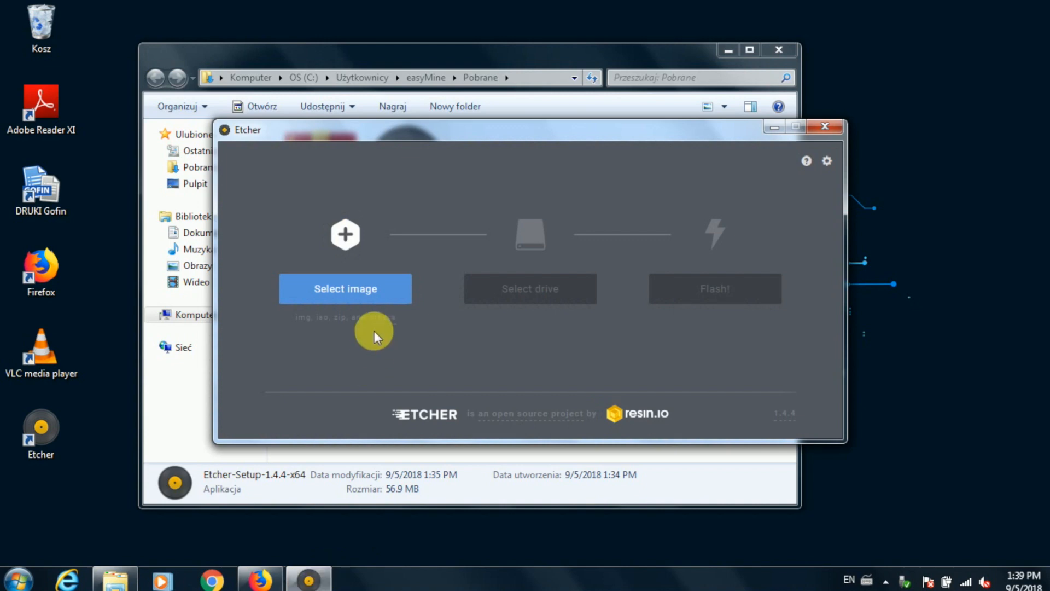
Write beta.zip to the 15.47 GB Kingston USB drive with Etcher's Flash.
left_click(345, 289)
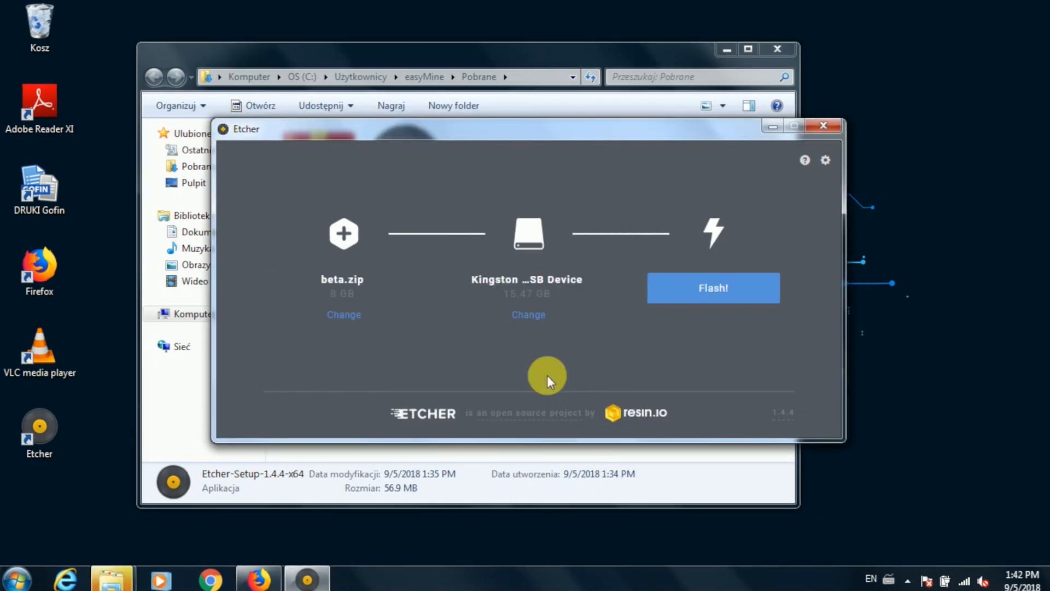
mouse_move(678, 293)
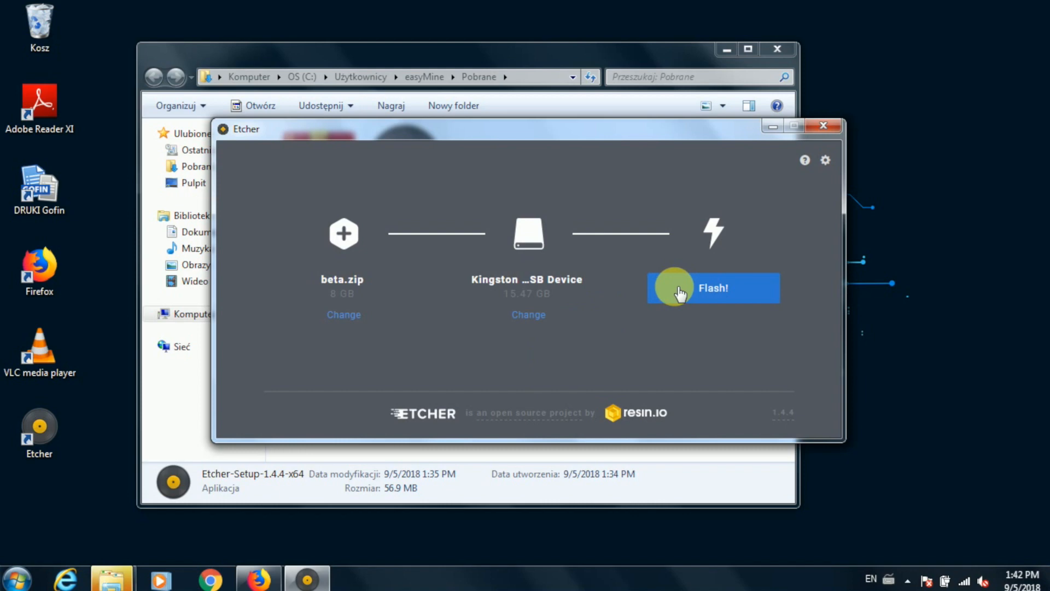
left_click(713, 287)
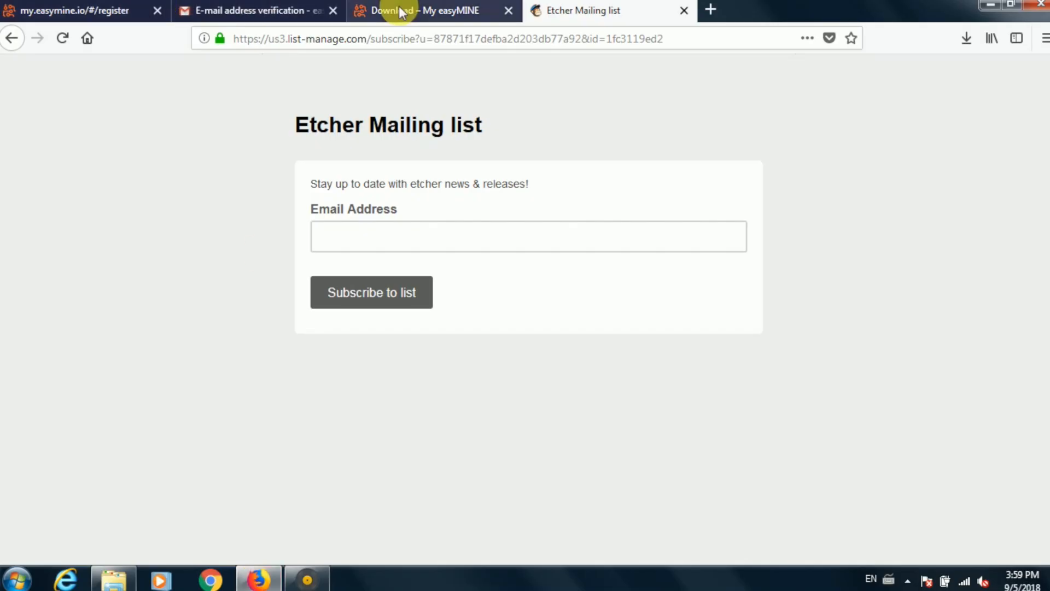
Download the rig config file from the 'Download – My easyMINE' page.
left_click(428, 10)
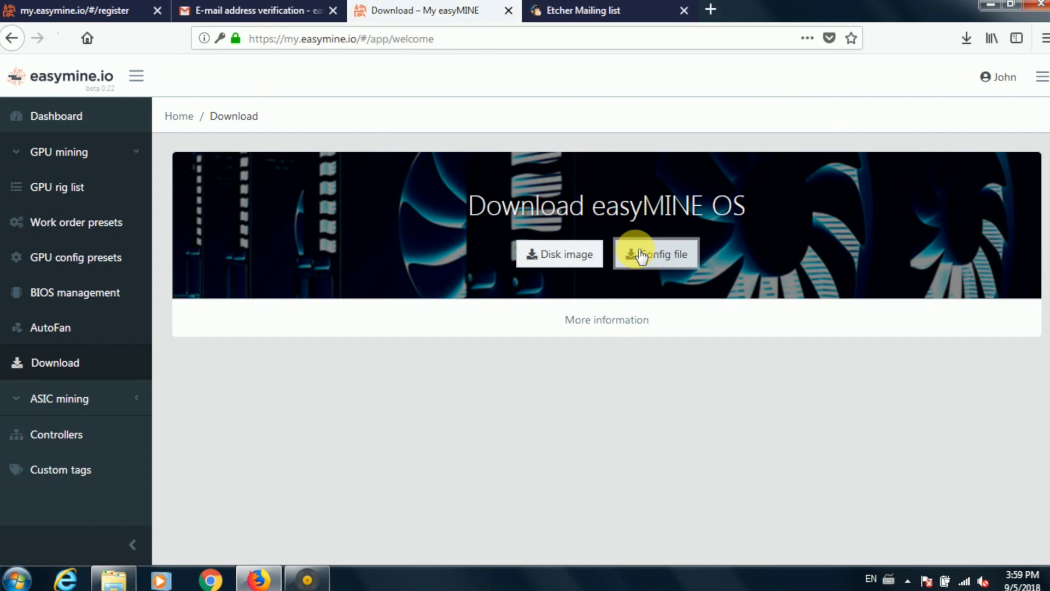
left_click(655, 254)
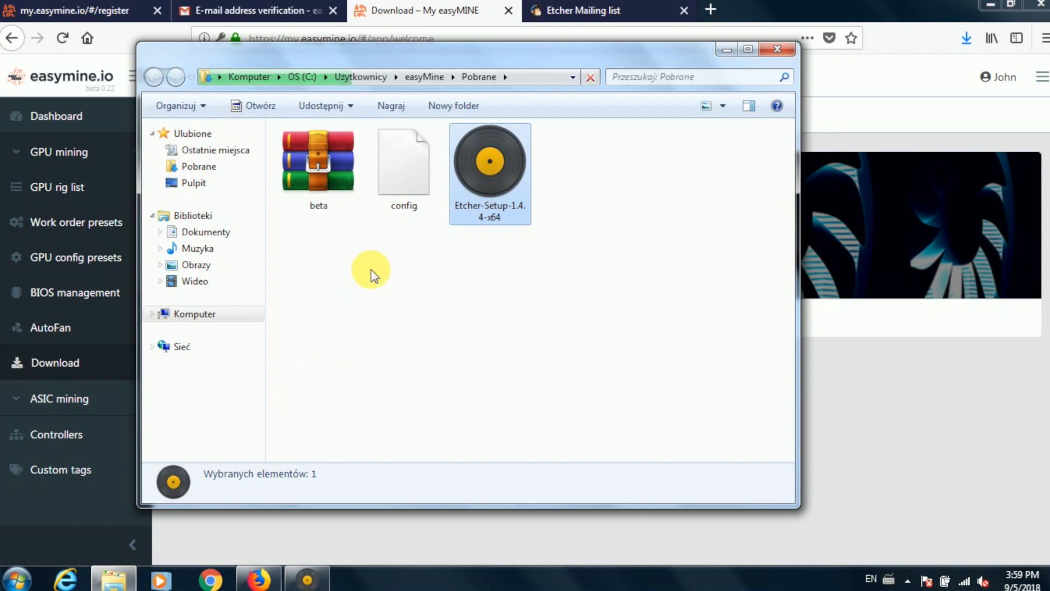
Paste the downloaded config file onto EM_BETA (F:), replacing the existing config.
left_click(404, 161)
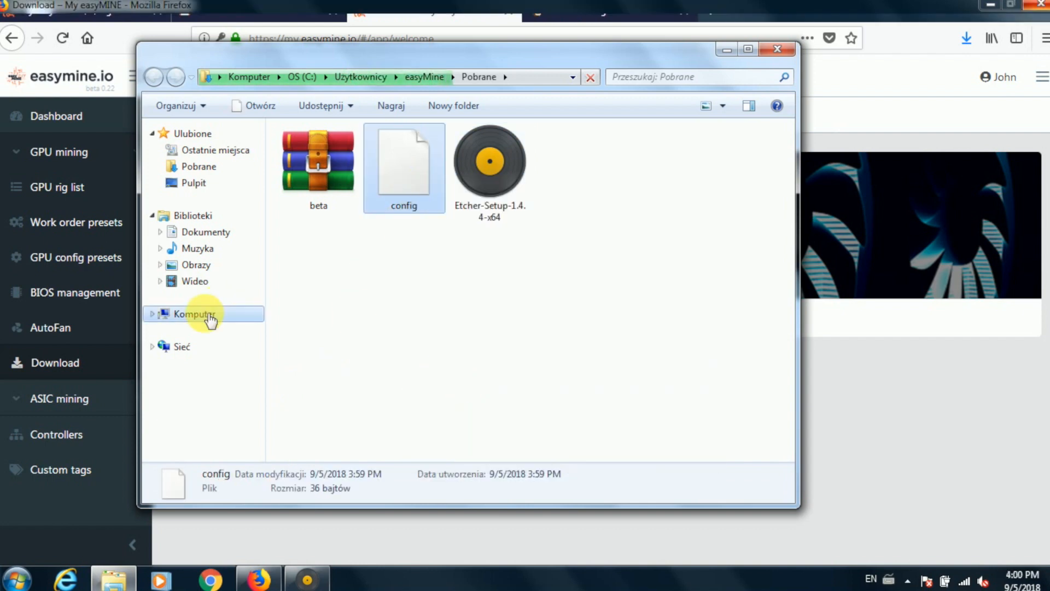
left_click(194, 313)
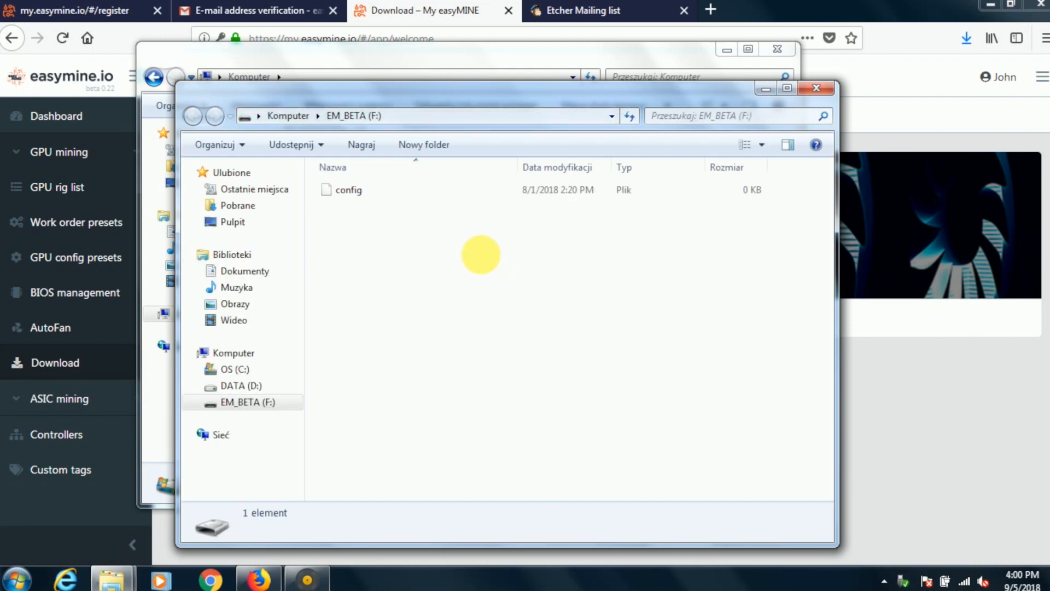
right_click(480, 254)
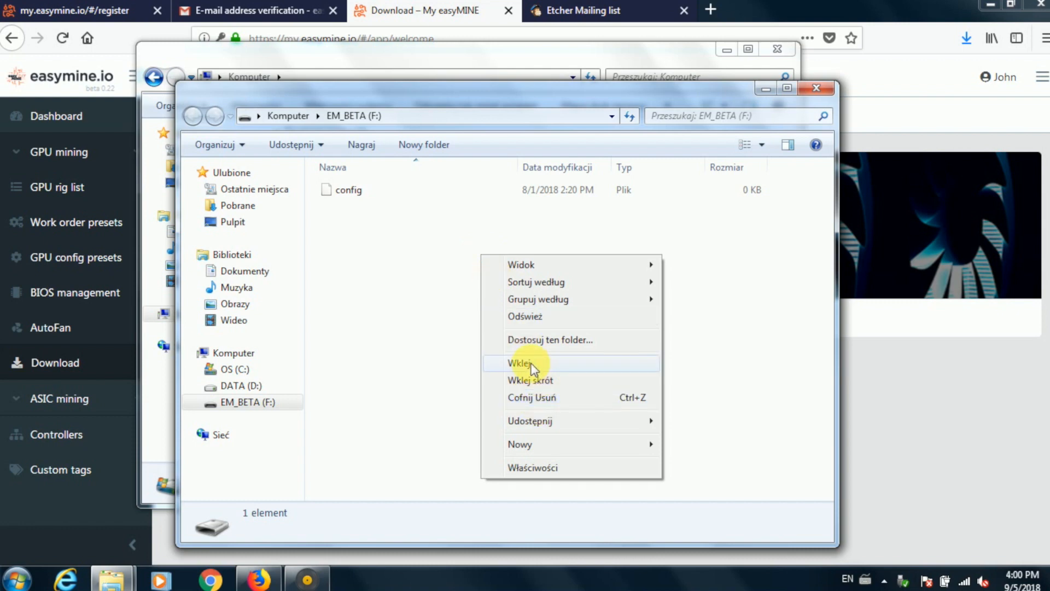
left_click(521, 363)
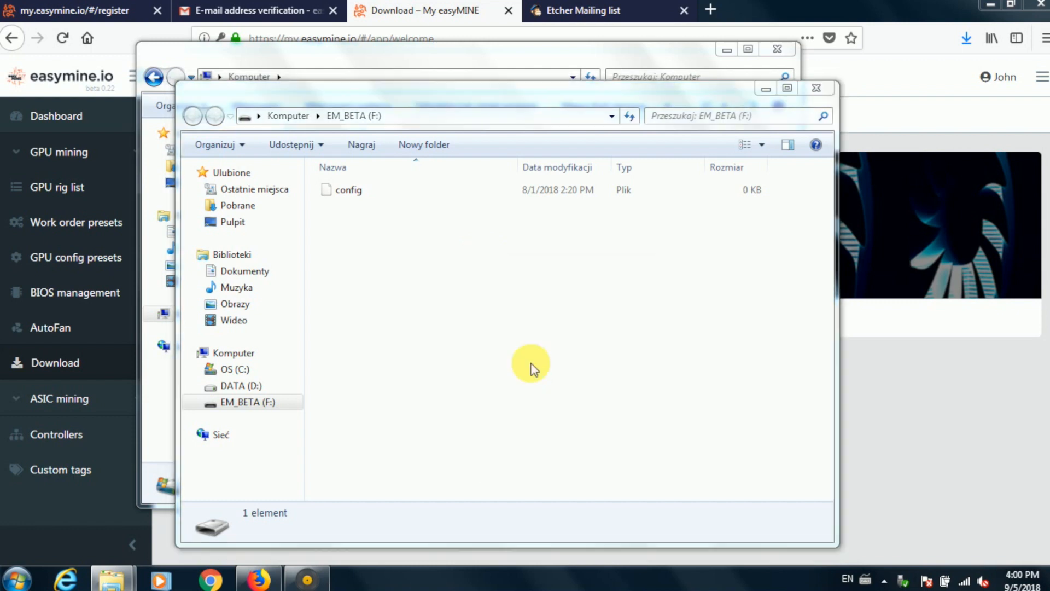
left_click(348, 190)
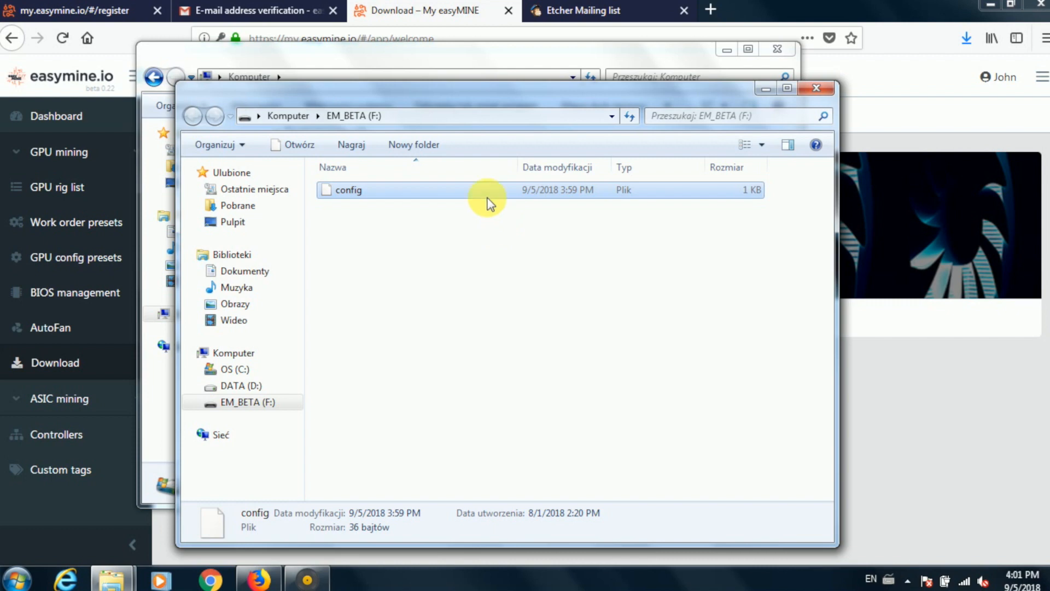
left_click(815, 87)
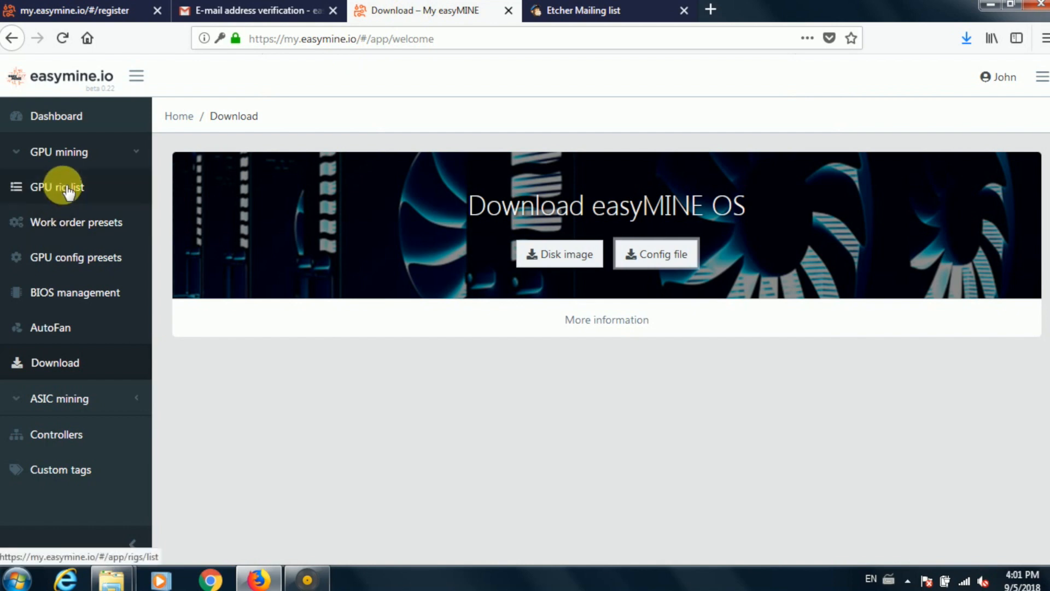
Scan for rigs in the GPU rig list so eM-7085c238b173 shows online.
left_click(56, 187)
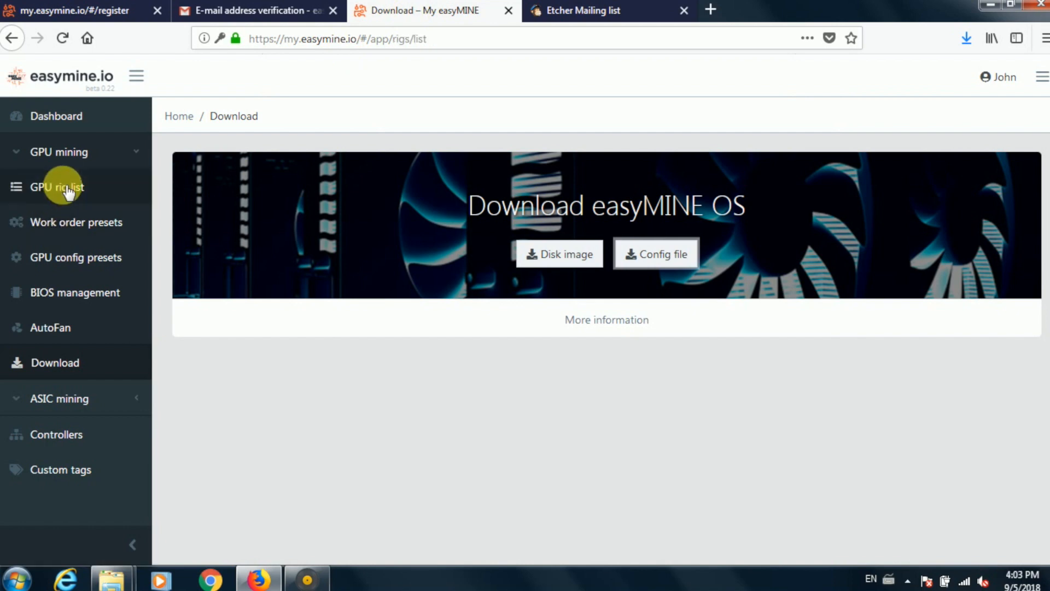
left_click(57, 187)
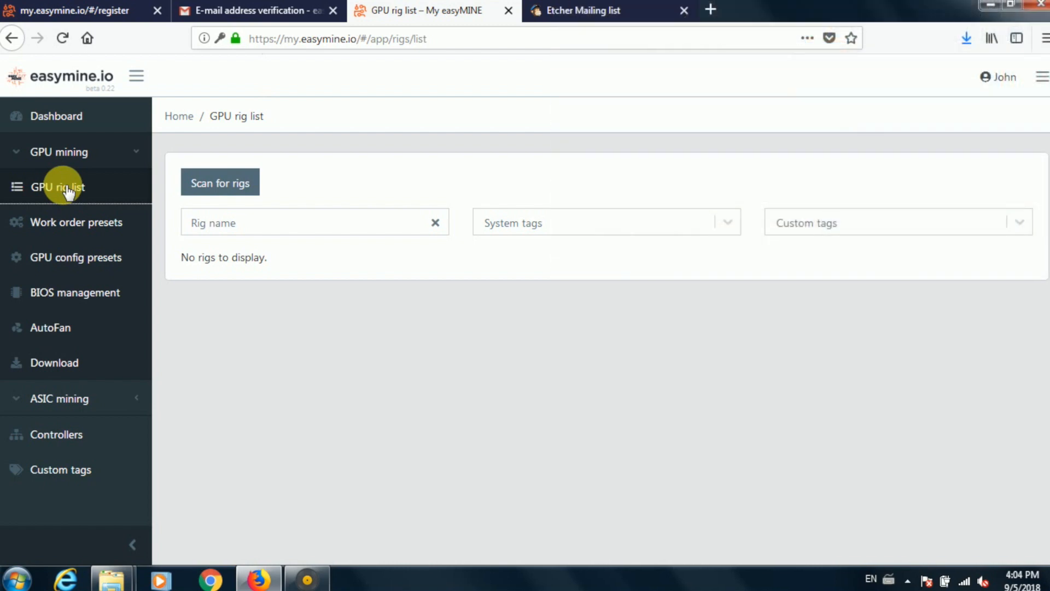
left_click(219, 182)
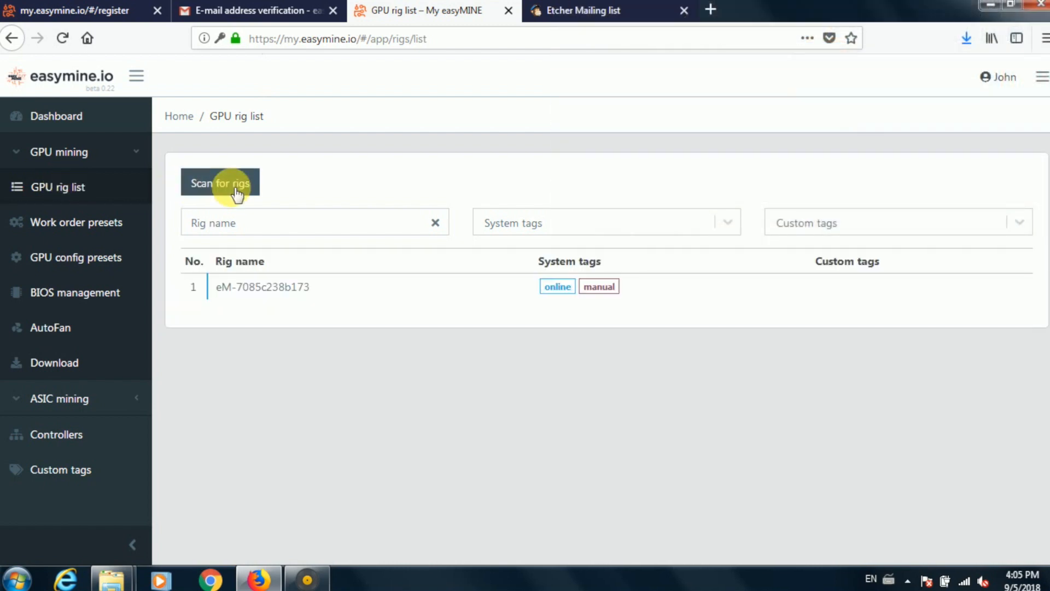